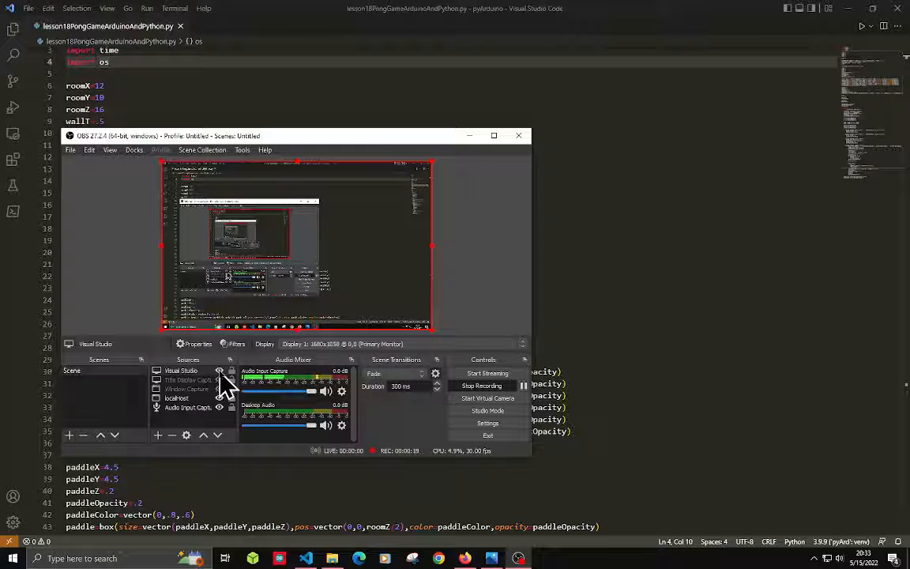
Scroll through the VPython pong script and launch it in the integrated terminal
left_click(518, 135)
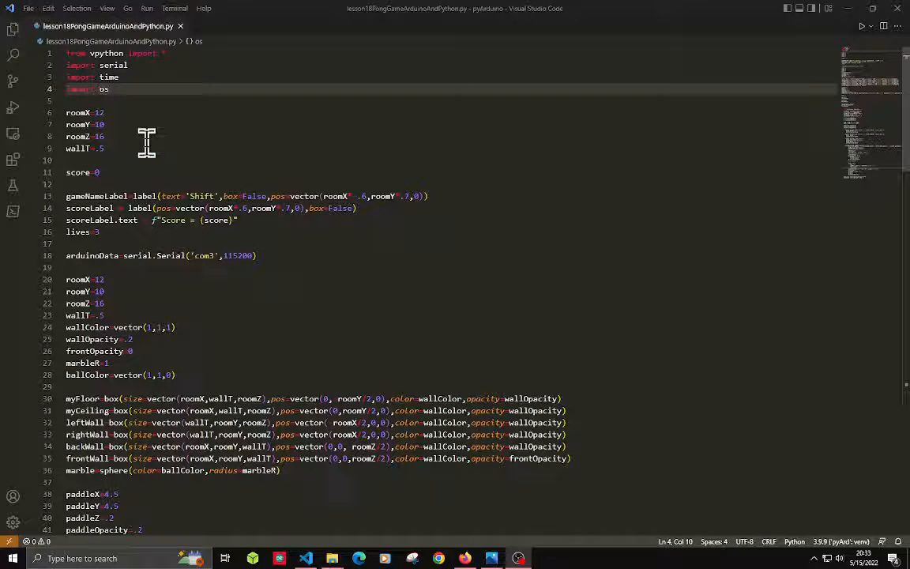
mouse_move(128, 196)
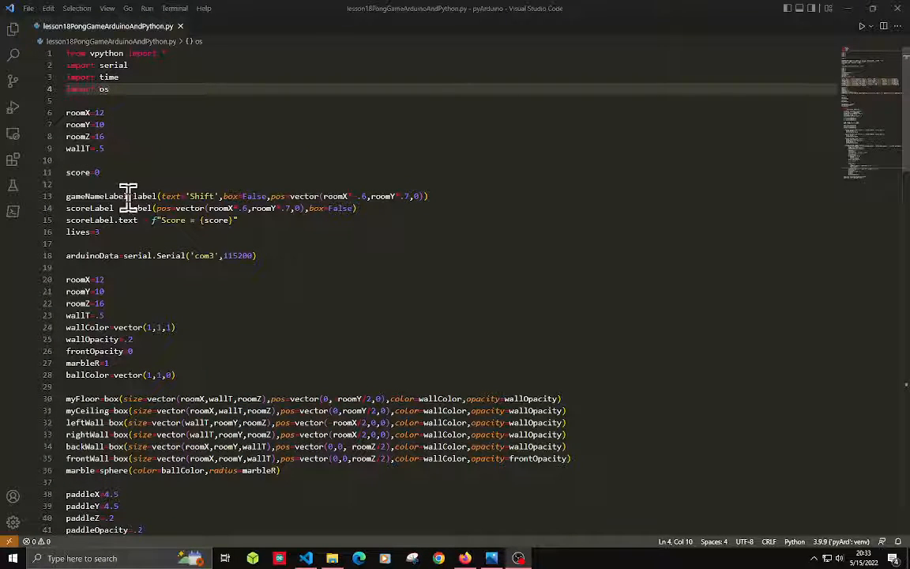
scroll("down", 3)
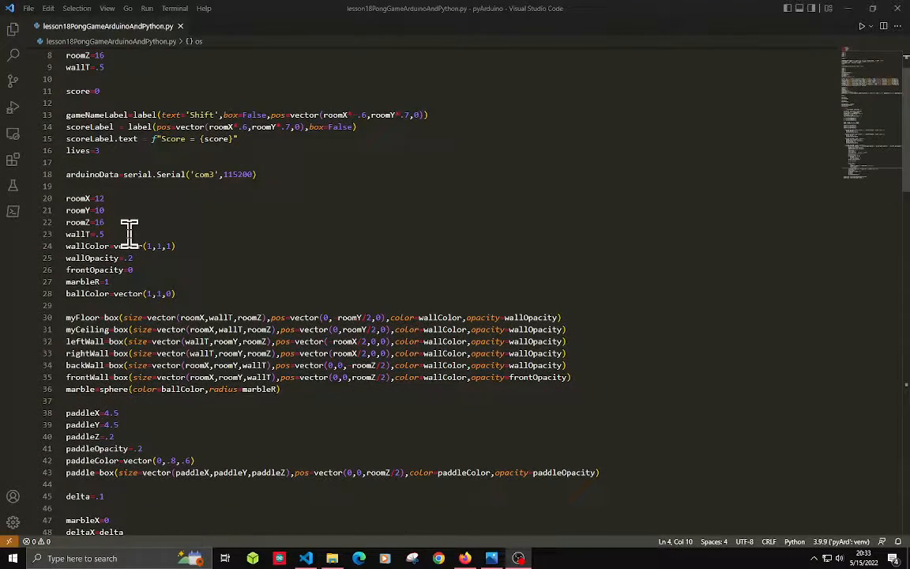
scroll("down", 3)
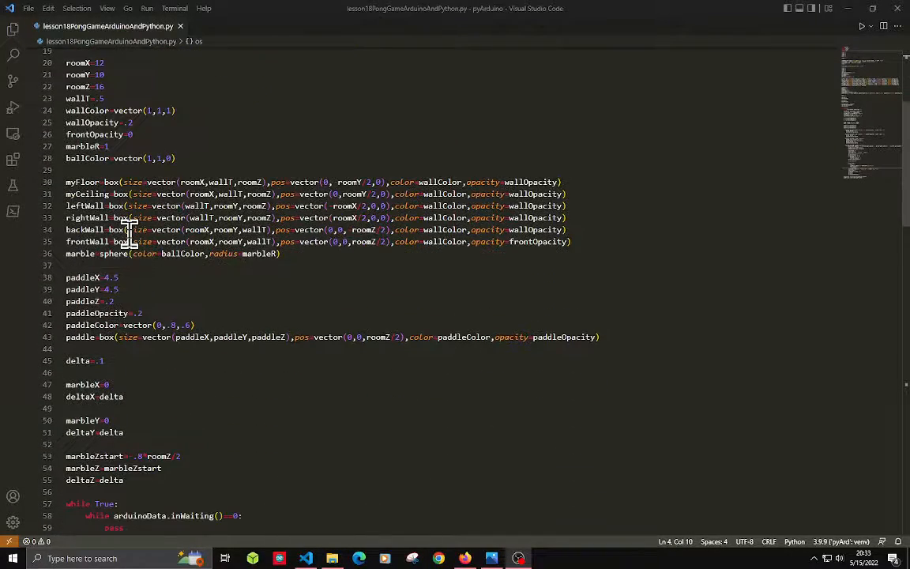
scroll("down", 3)
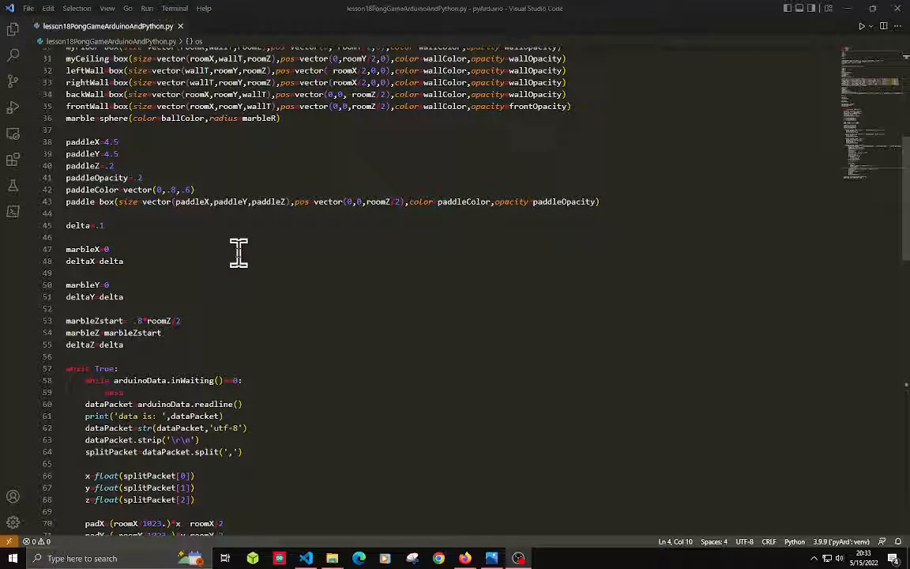
mouse_move(242, 261)
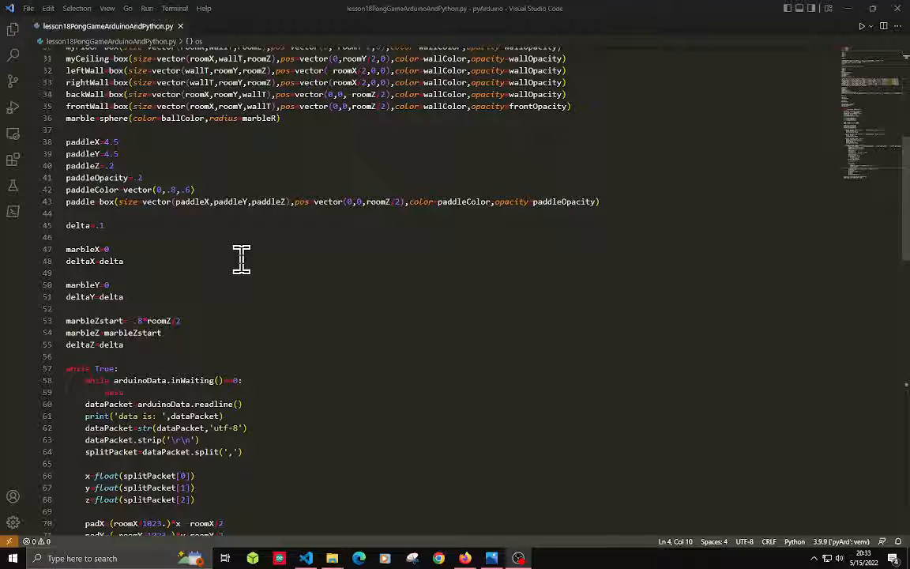
mouse_move(243, 261)
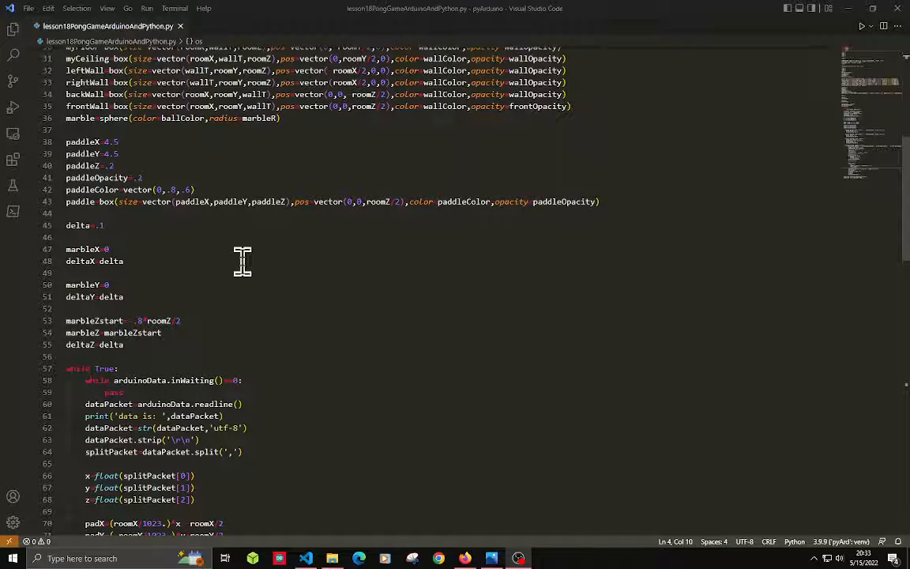
scroll("down", 3)
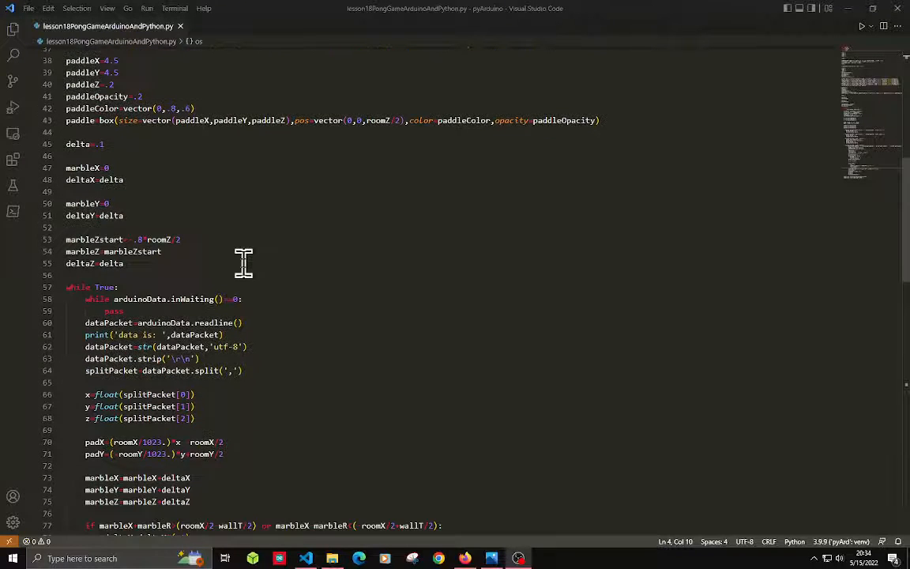
scroll("down", 3)
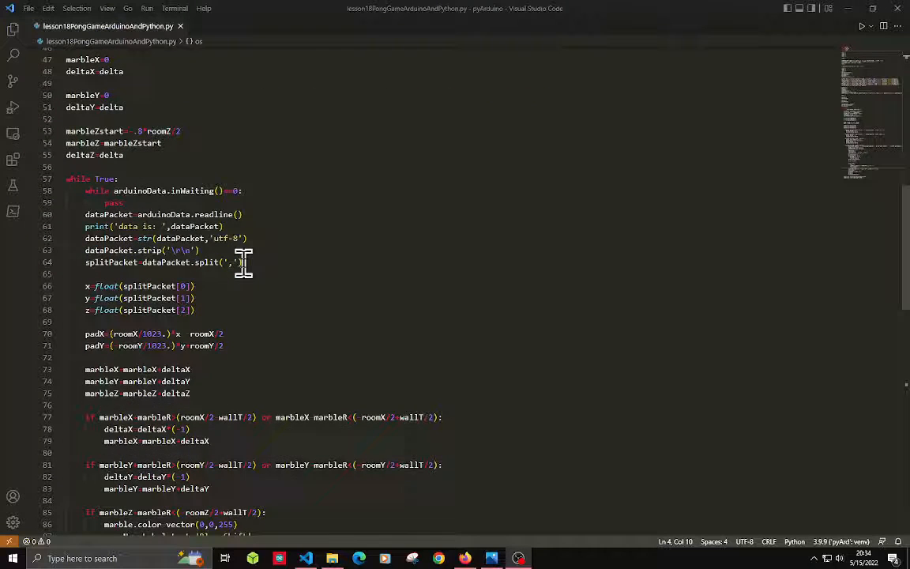
scroll("down", 3)
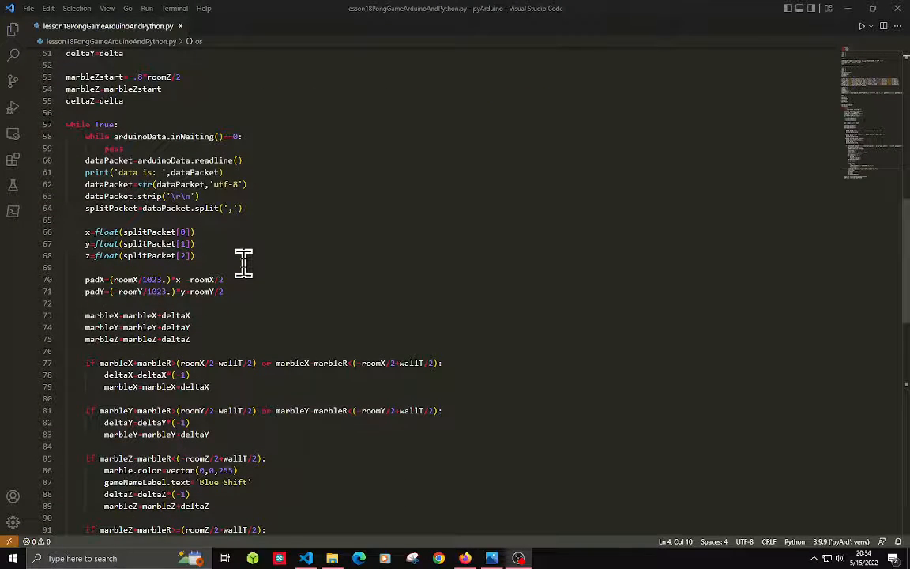
scroll("down", 3)
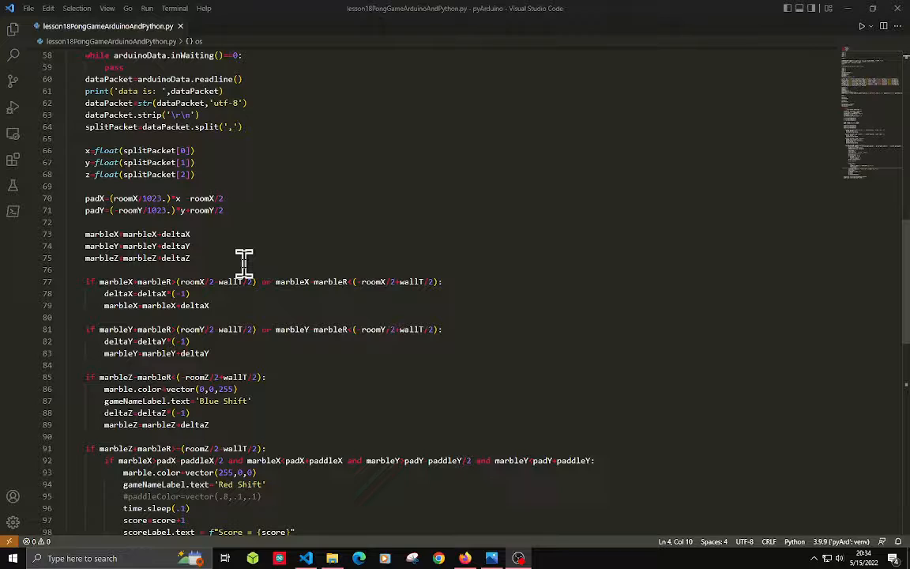
scroll("down", 3)
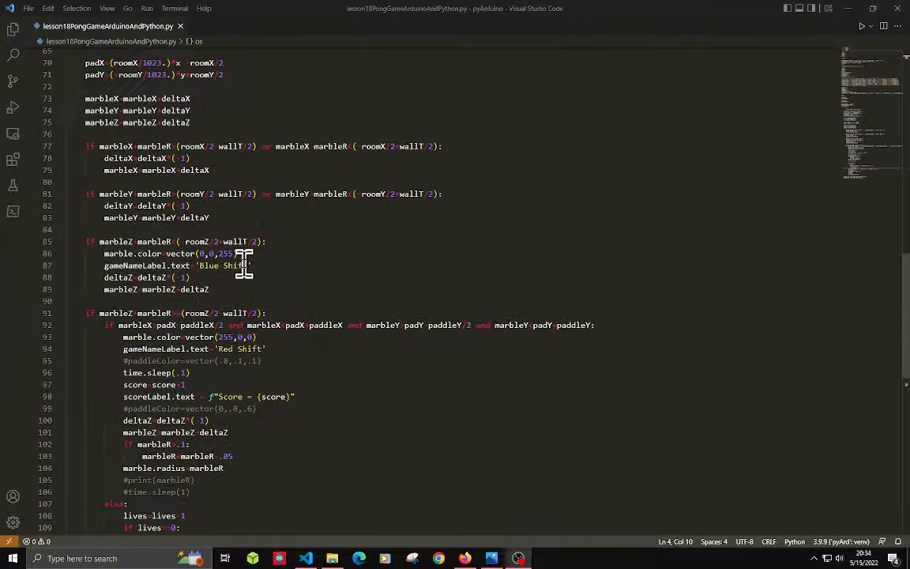
scroll("down", 3)
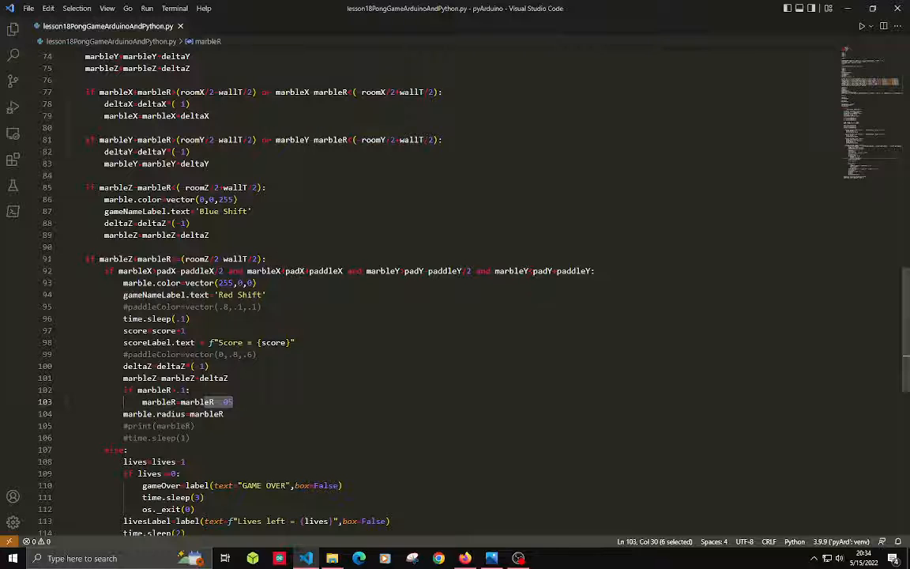
mouse_move(835, 64)
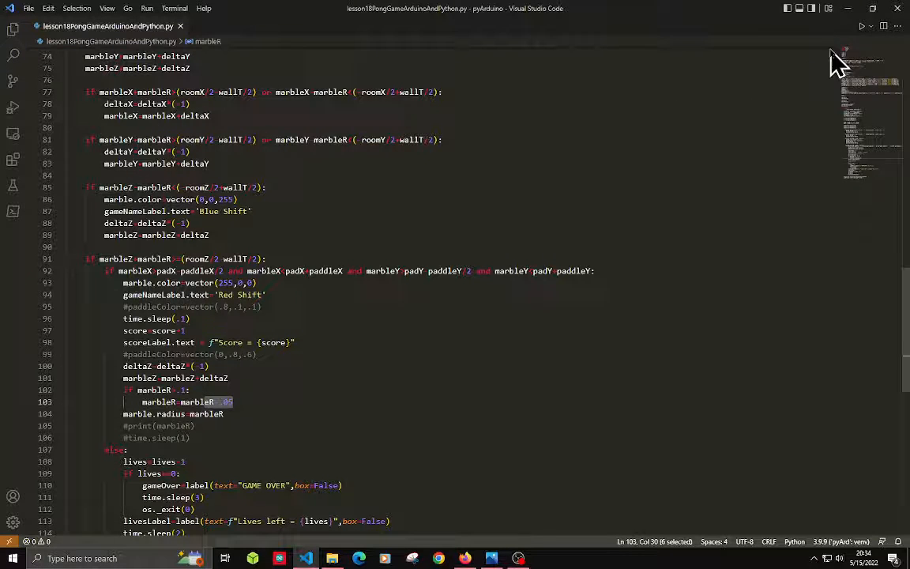
scroll("down", 3)
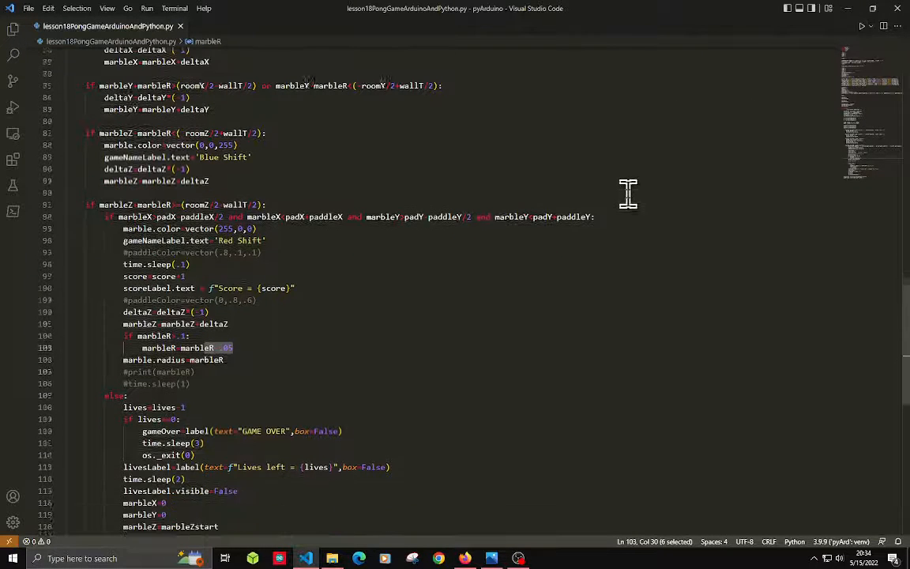
scroll("down", 3)
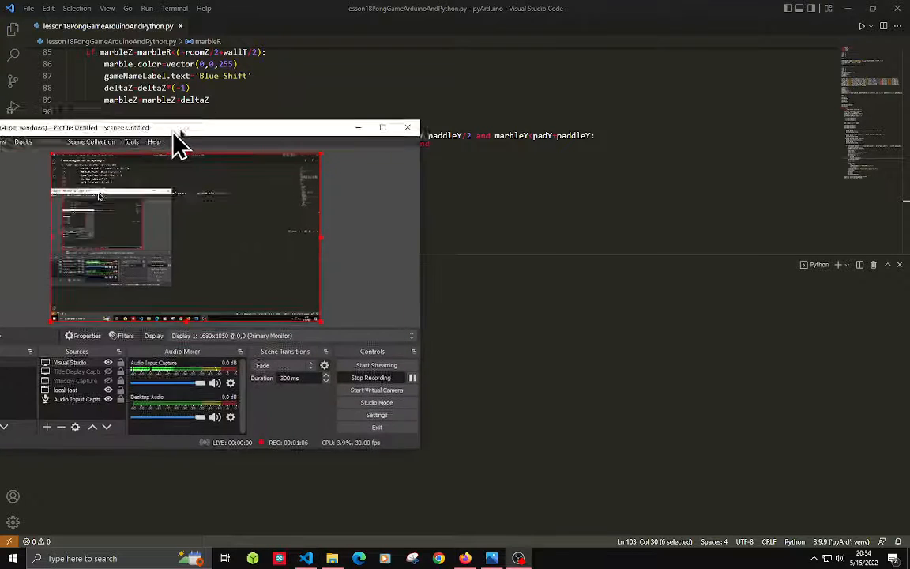
left_click_drag(182, 127, 316, 98)
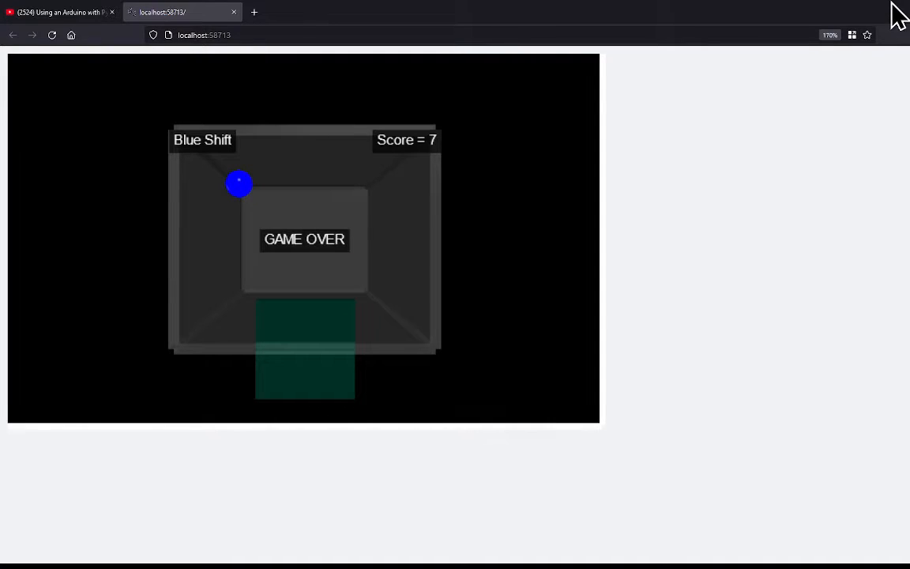
Close the localhost pong tab after the game ends at GAME OVER with score 7
left_click(60, 12)
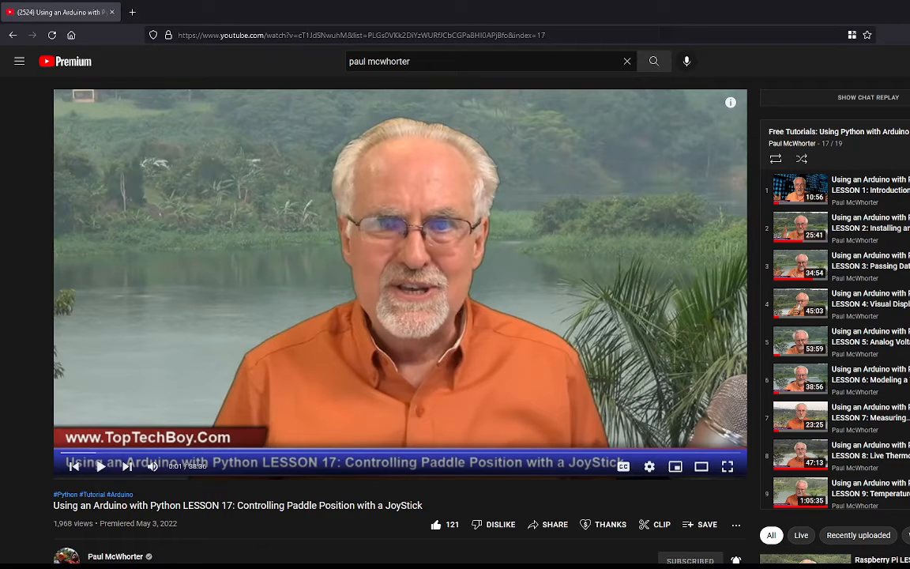